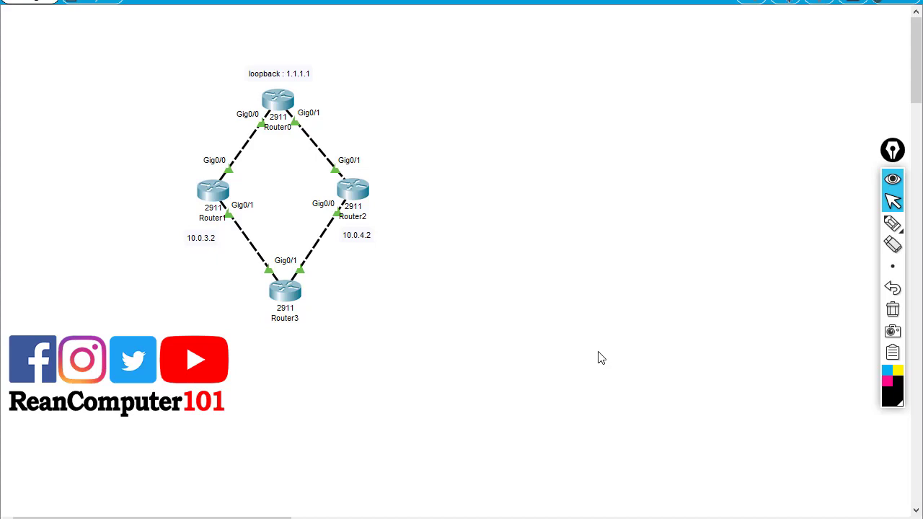
pyautogui.moveTo(651, 363)
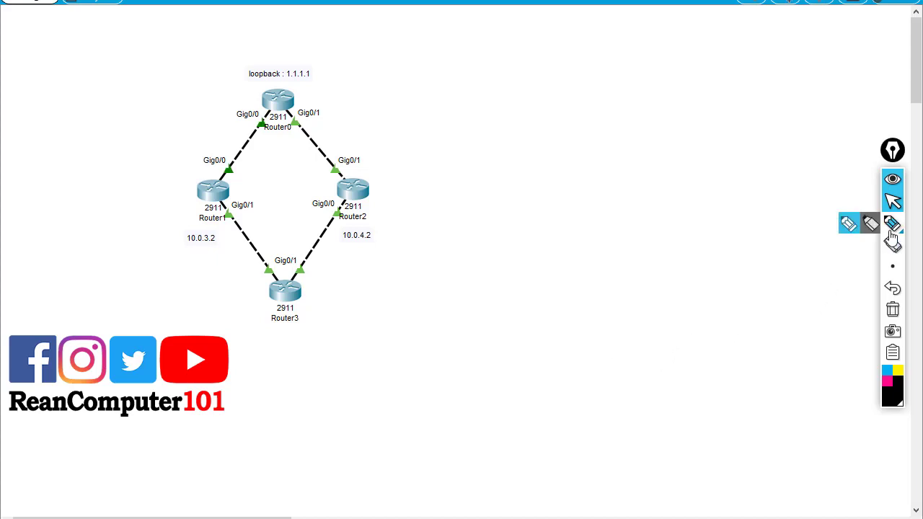
pyautogui.moveTo(893, 224)
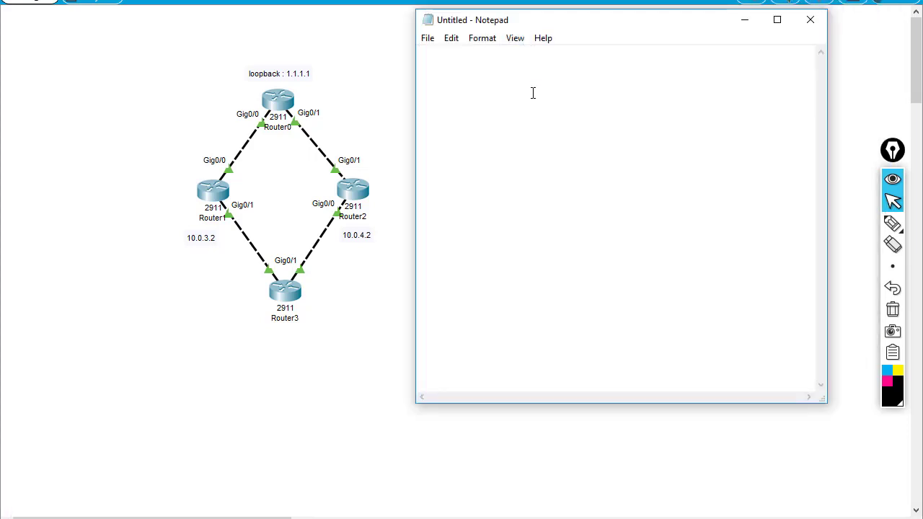
# Step: Write the primary template 'ip route x.x.x.x 255.255.255.0 10.0.0.1 10' in Notepad
pyautogui.write('ip route')
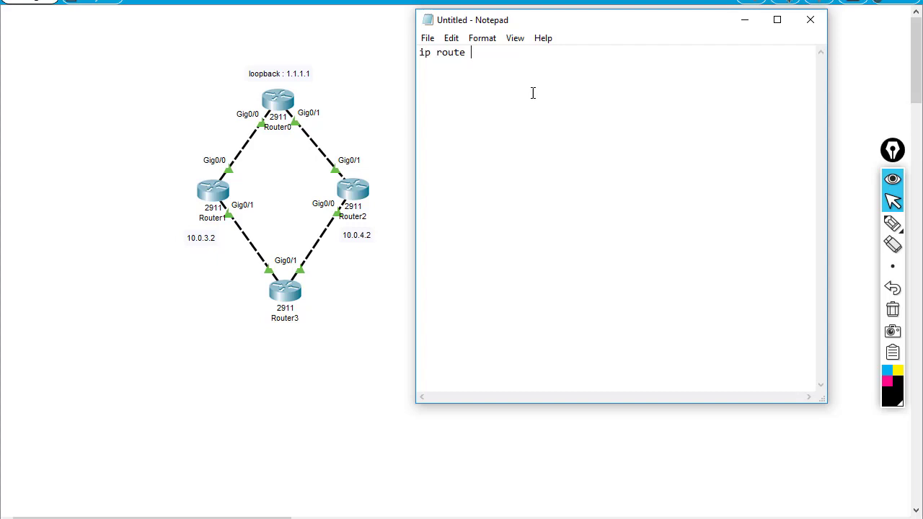
pyautogui.write('x.x.x.x')
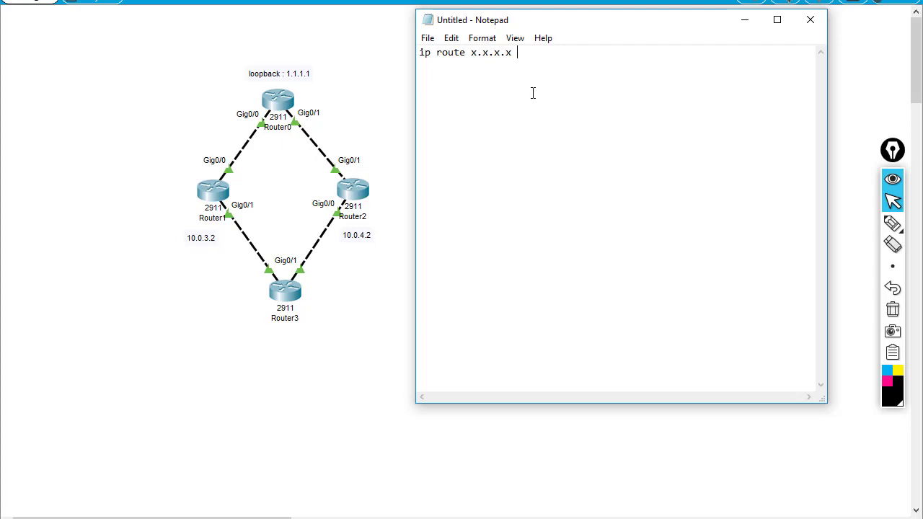
pyautogui.write('255.255.255')
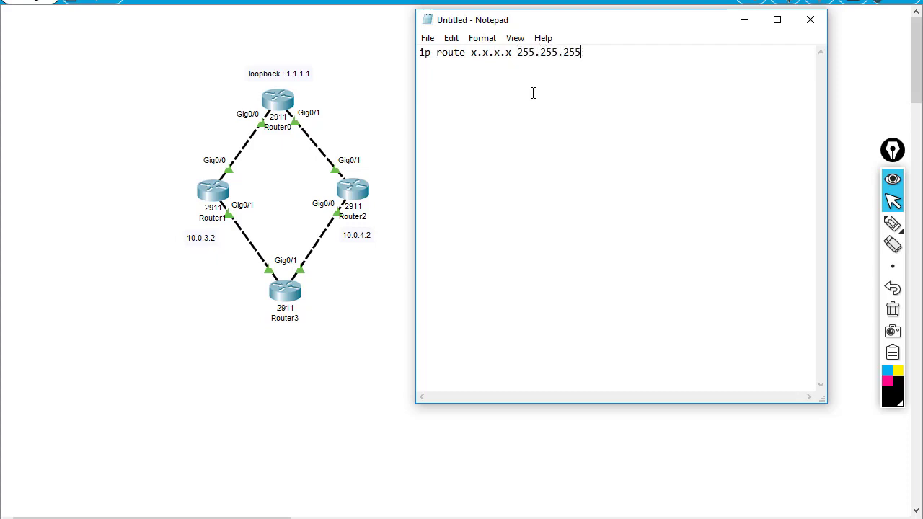
pyautogui.write('.0')
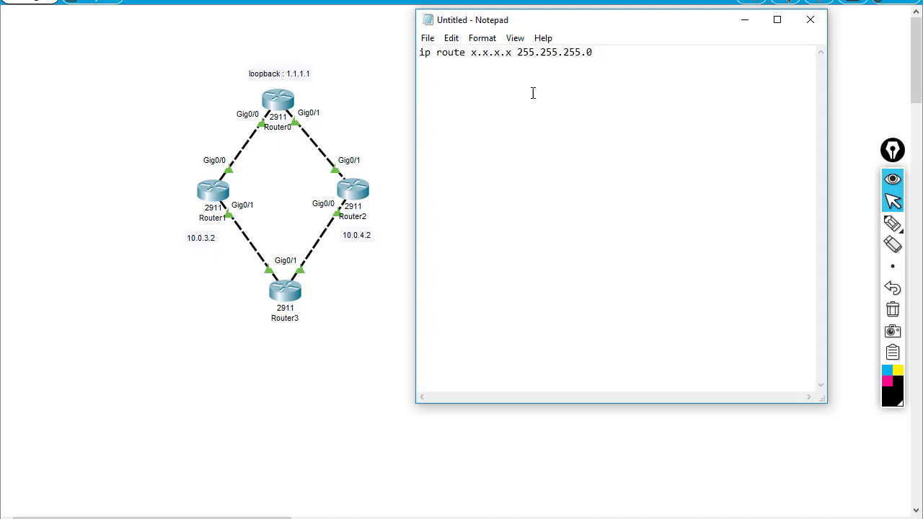
pyautogui.write('10.0.0.')
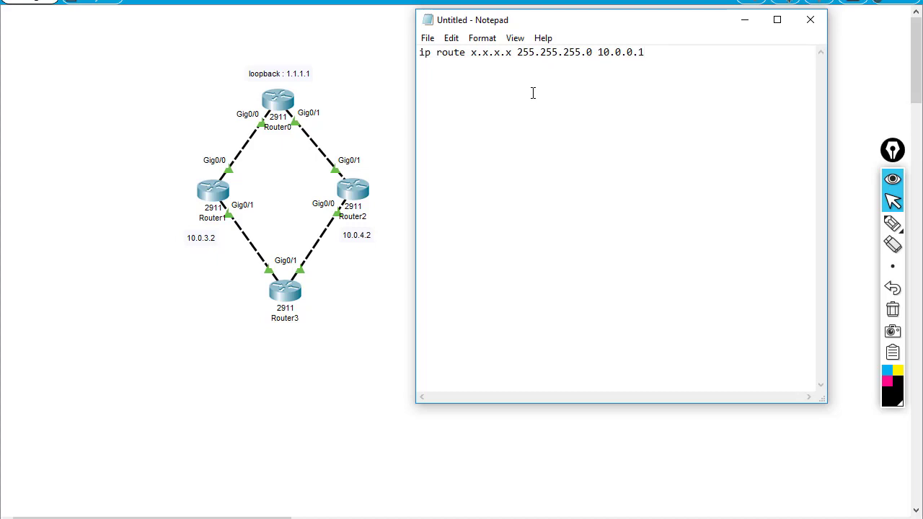
pyautogui.write('10')
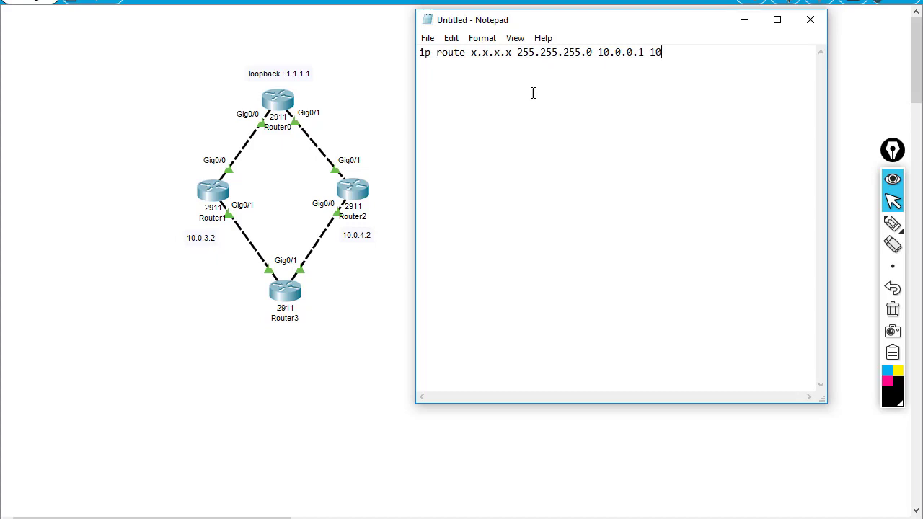
pyautogui.press('enter')
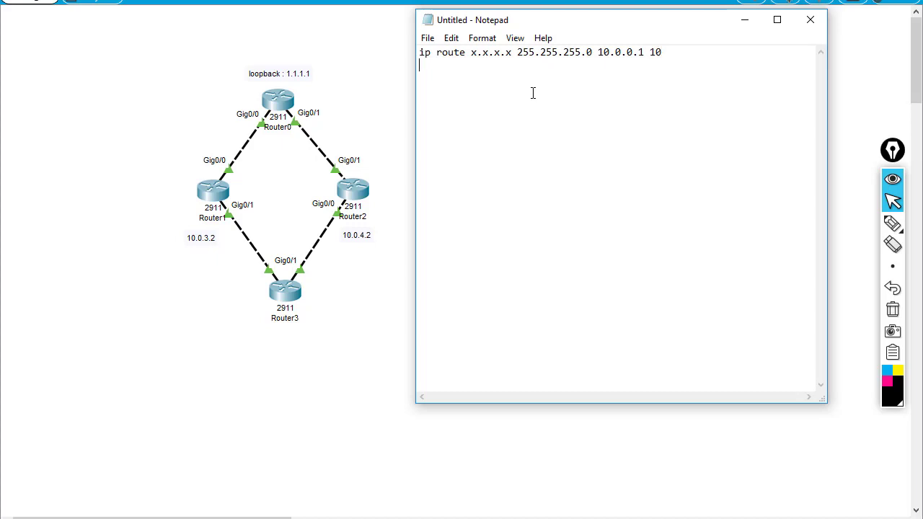
# Step: Write the backup template 'ip route y.y.y.y 255.255.255.0 10.0.1.1 30' on the next line
pyautogui.write('ip route')
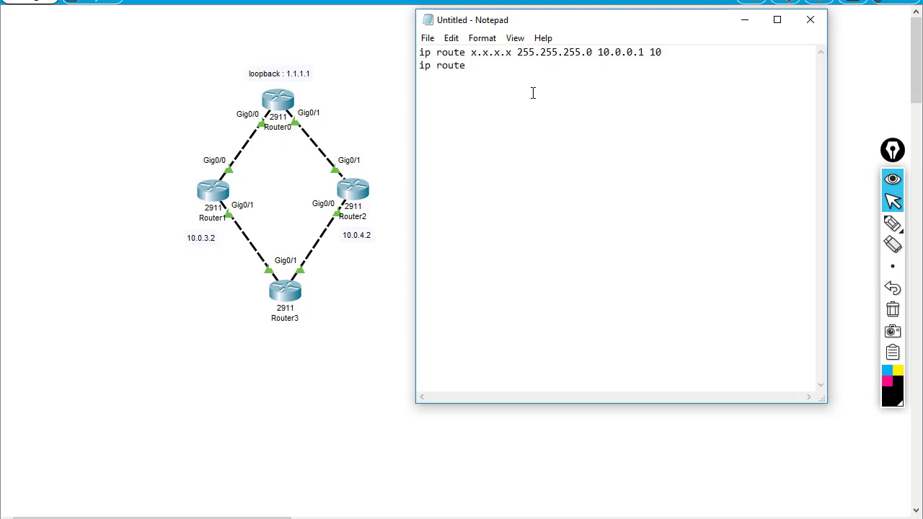
pyautogui.write('y')
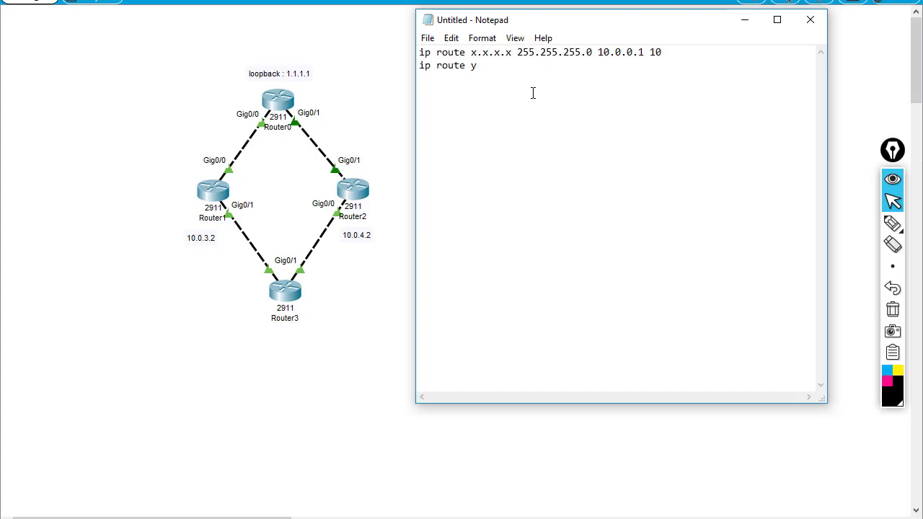
pyautogui.write('.y.y.y 25')
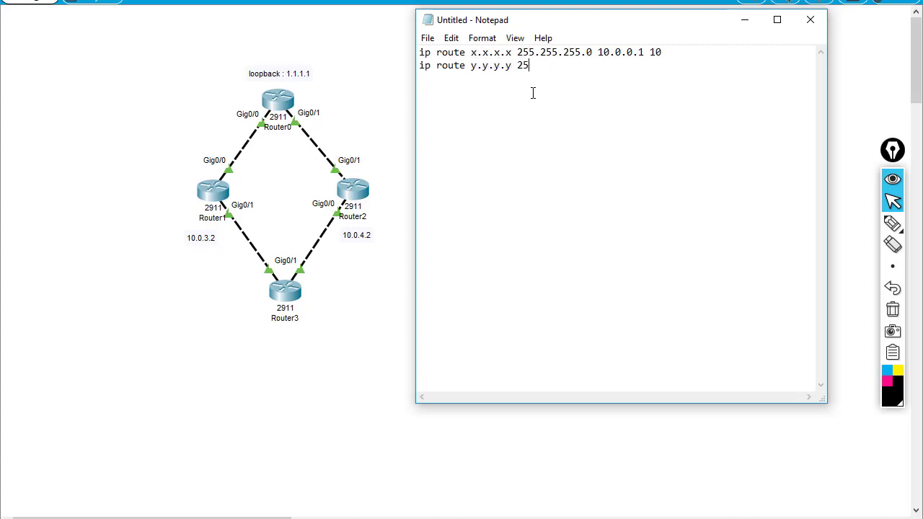
pyautogui.write('255.255.255.0')
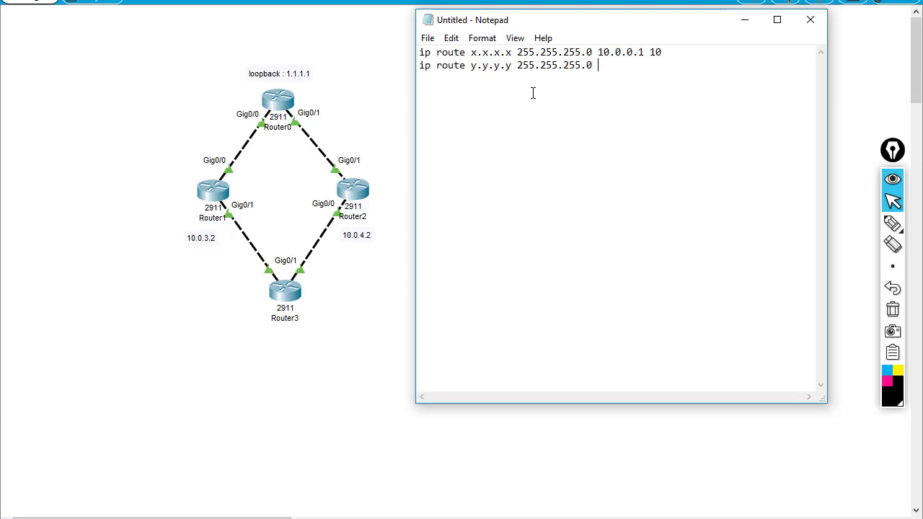
pyautogui.write('10.0')
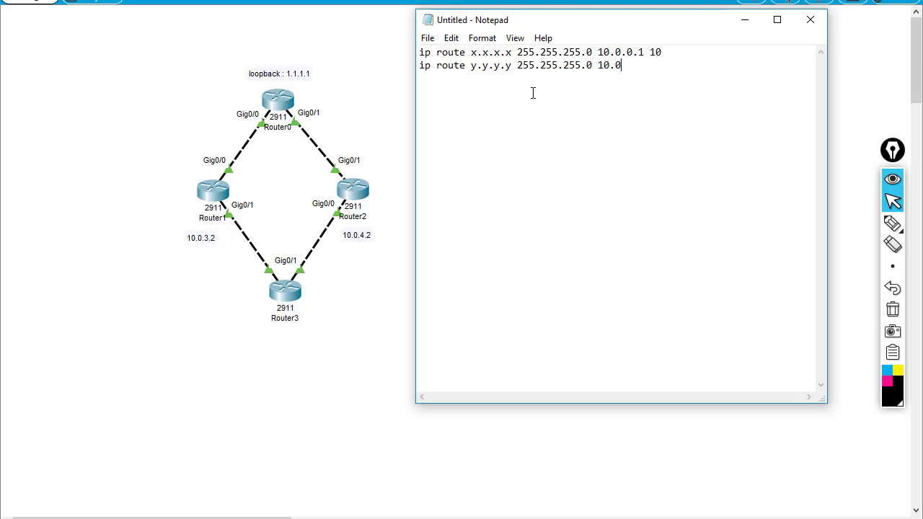
pyautogui.write('.1.1')
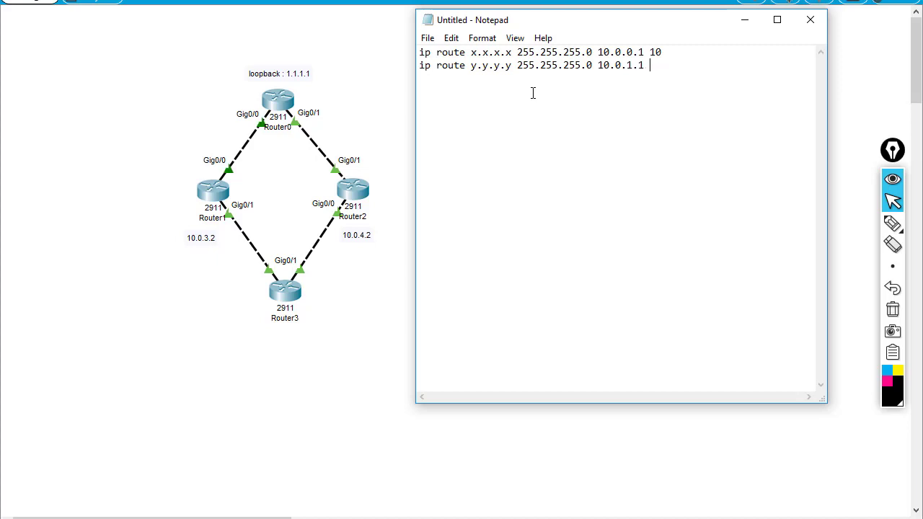
pyautogui.write('30')
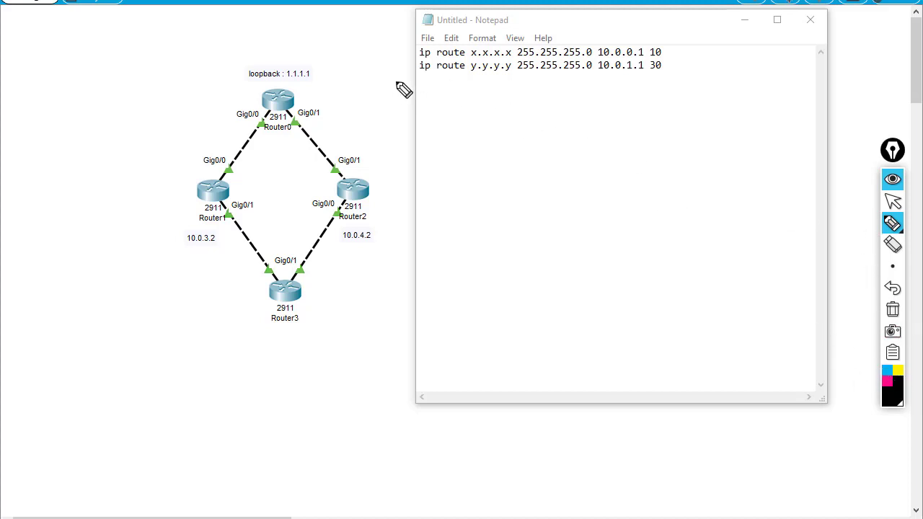
# Step: Underline the distance-30 route line by hand to mark it as the floating backup
pyautogui.moveTo(404, 93); pyautogui.dragTo(656, 69)
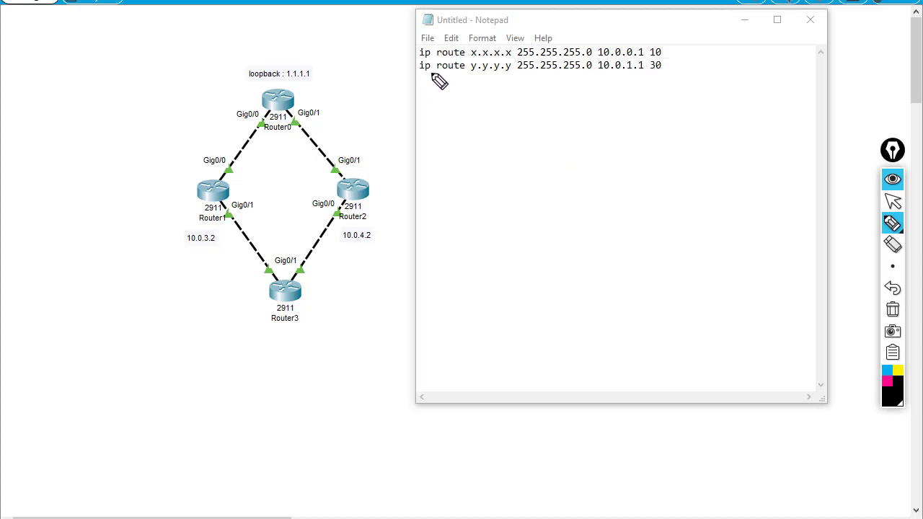
pyautogui.moveTo(433, 78); pyautogui.dragTo(652, 78)
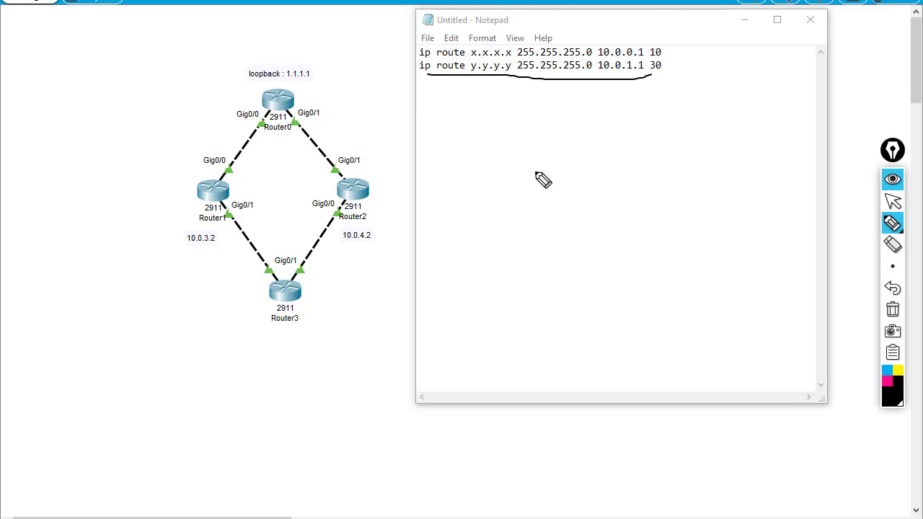
pyautogui.moveTo(892, 201)
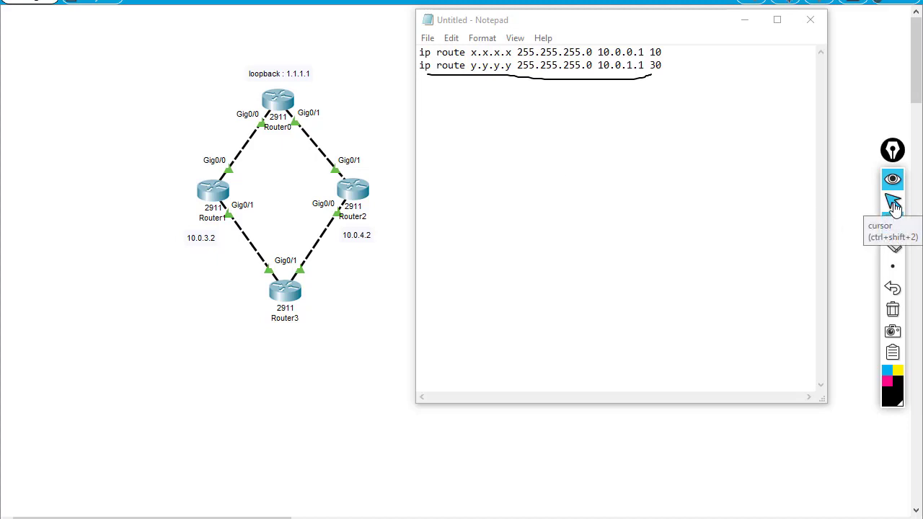
pyautogui.moveTo(871, 157)
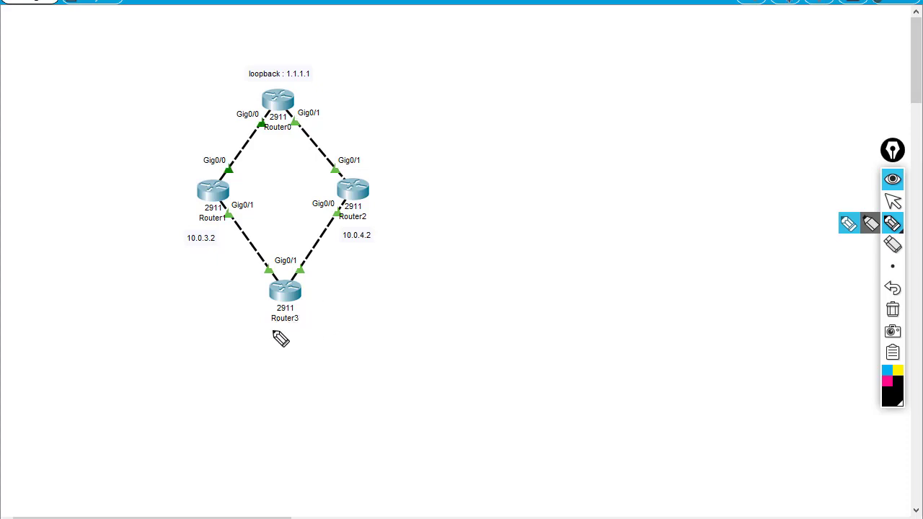
pyautogui.moveTo(262, 252)
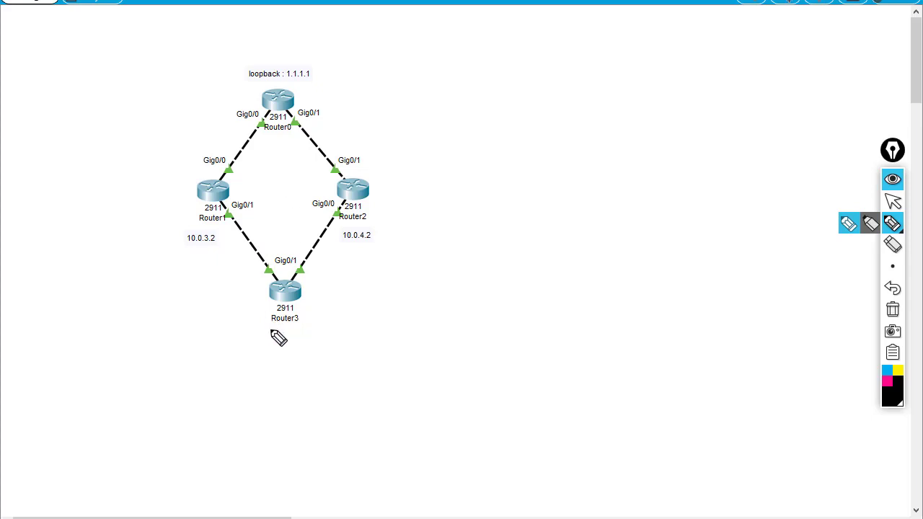
pyautogui.moveTo(334, 301)
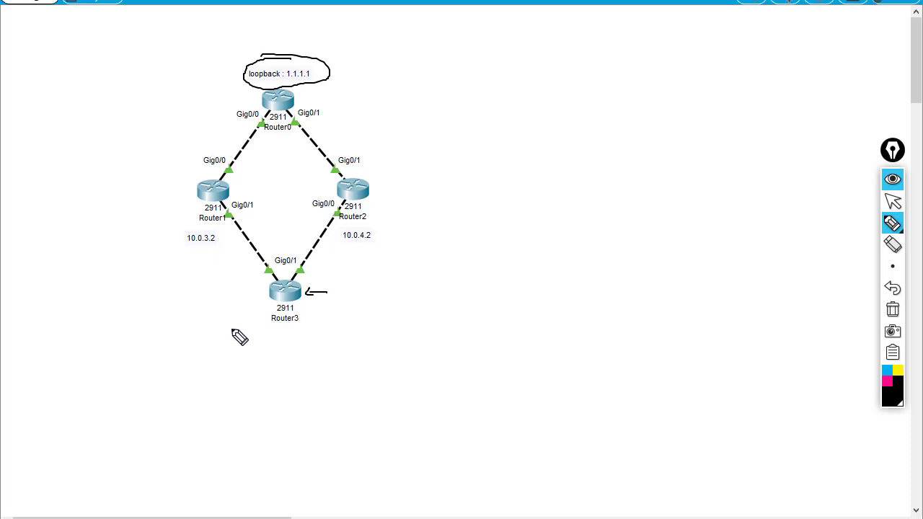
pyautogui.moveTo(225, 269)
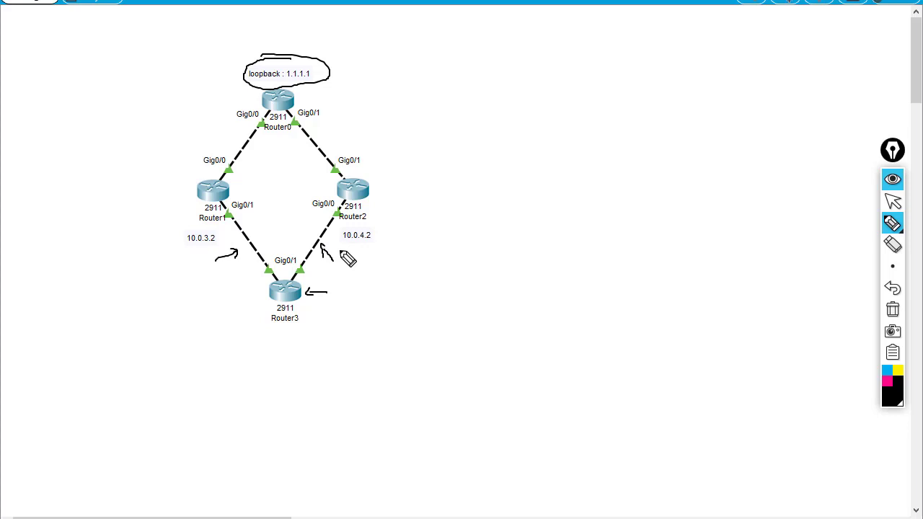
pyautogui.moveTo(892, 200)
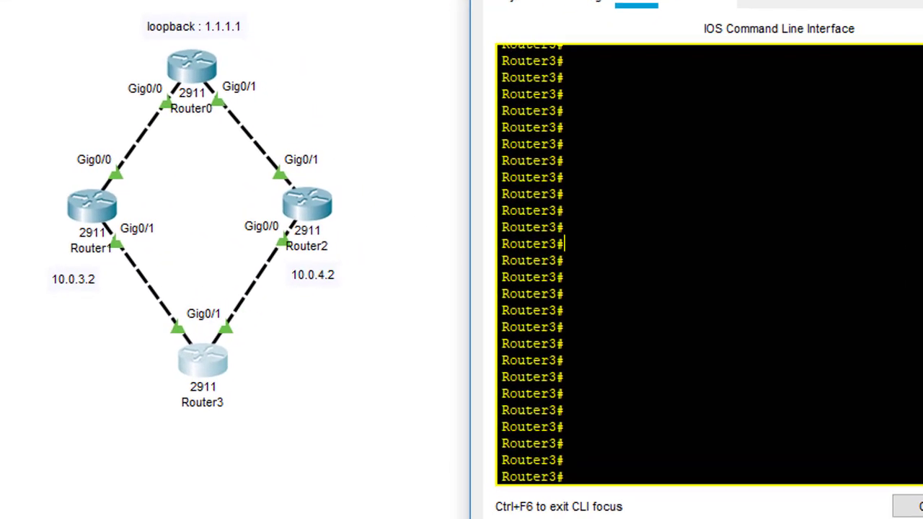
# Step: View Router3's routing table and enter configuration mode
pyautogui.write('sh ip route')
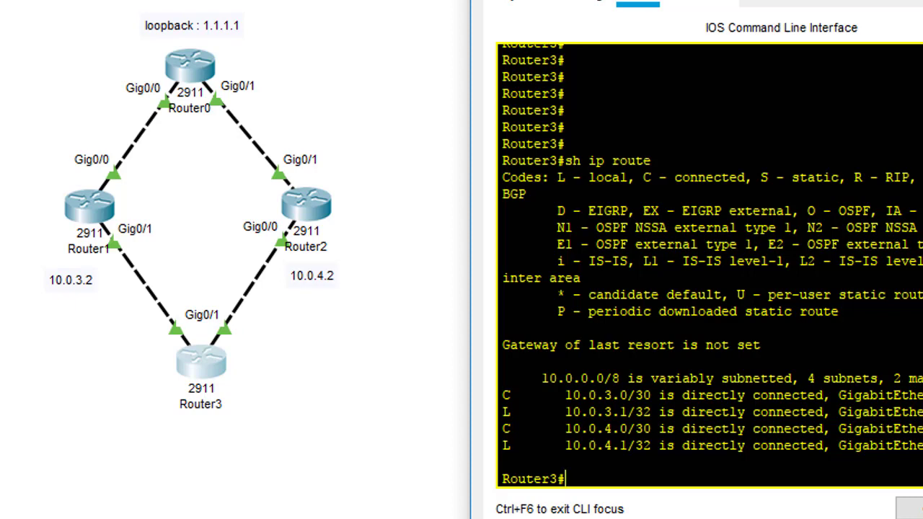
pyautogui.write('conf t')
pyautogui.write('ip route')
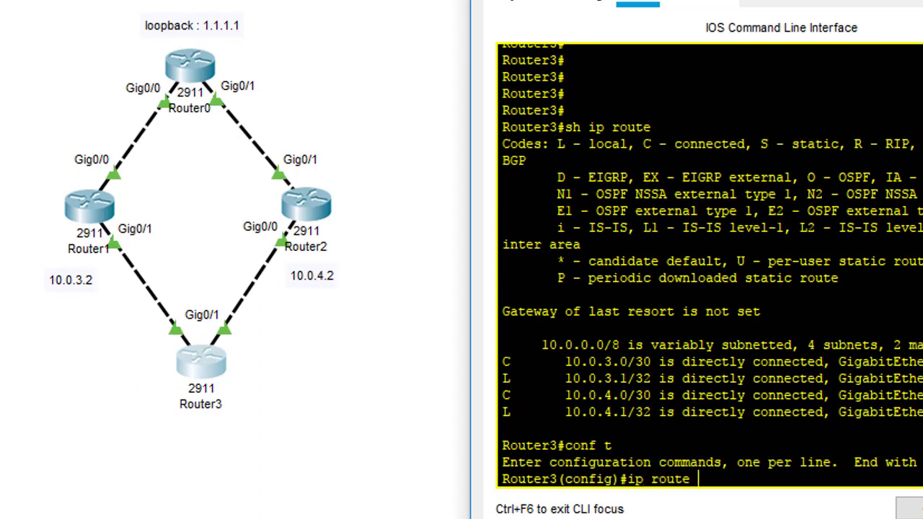
# Step: Add the static route 1.1.1.1 255.255.255.255 via next hop 10.0.3.2
pyautogui.write('1.1.11.')
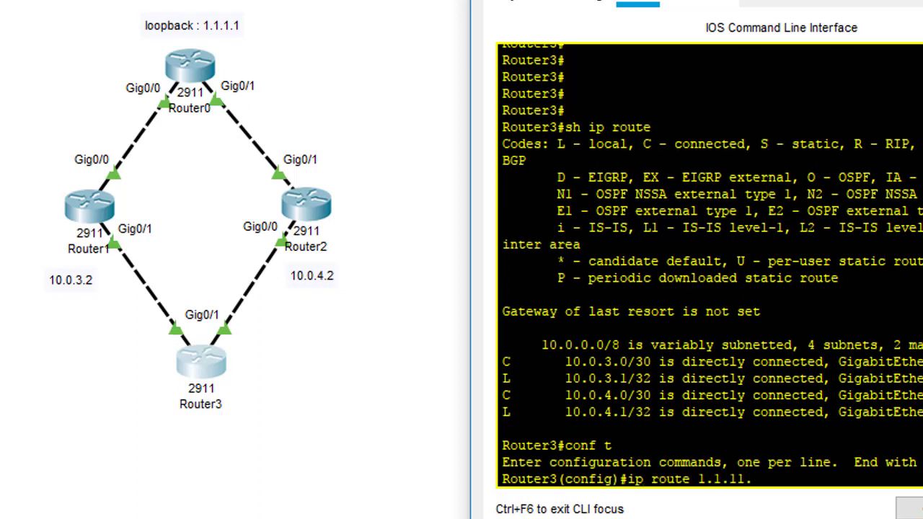
pyautogui.press('BackSpace')
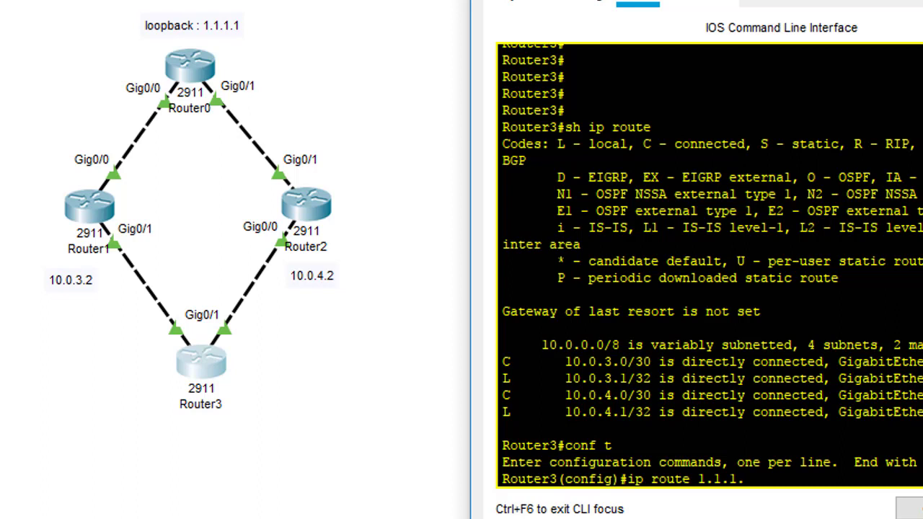
pyautogui.write('1')
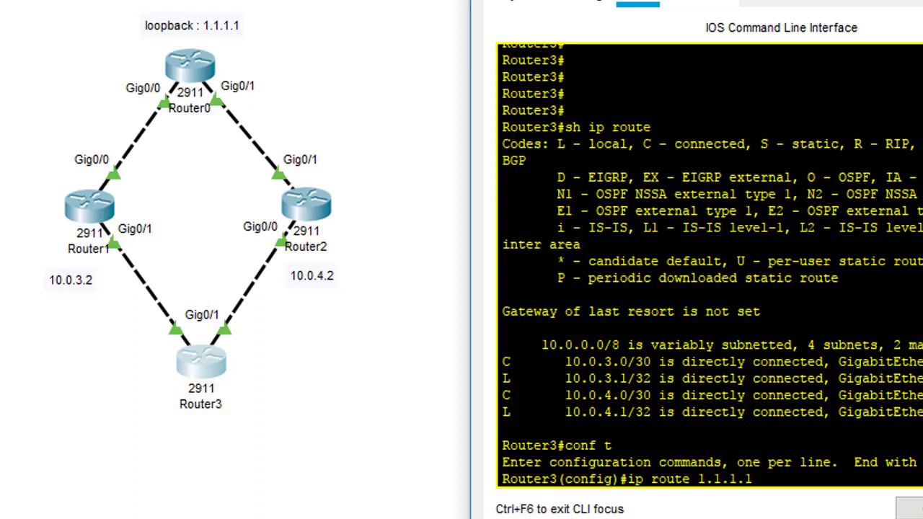
pyautogui.write('255.255.255.255 10.0')
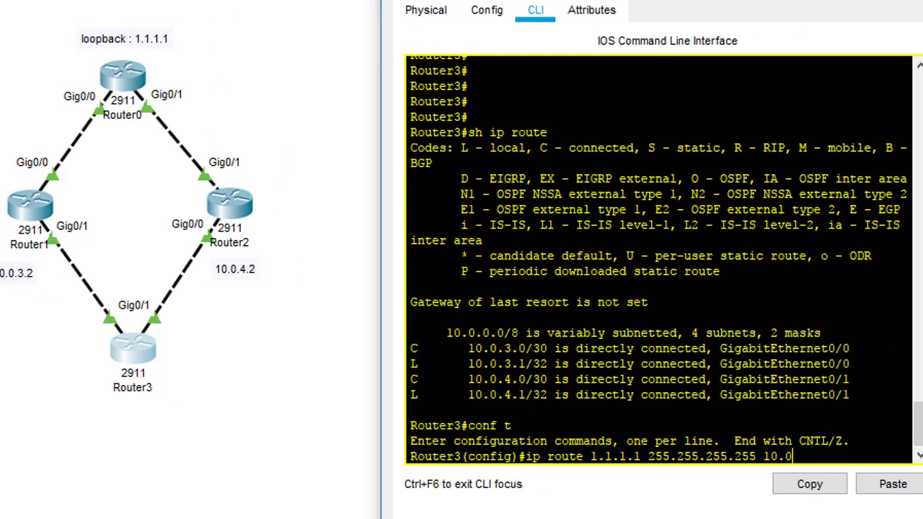
pyautogui.write('.3.2')
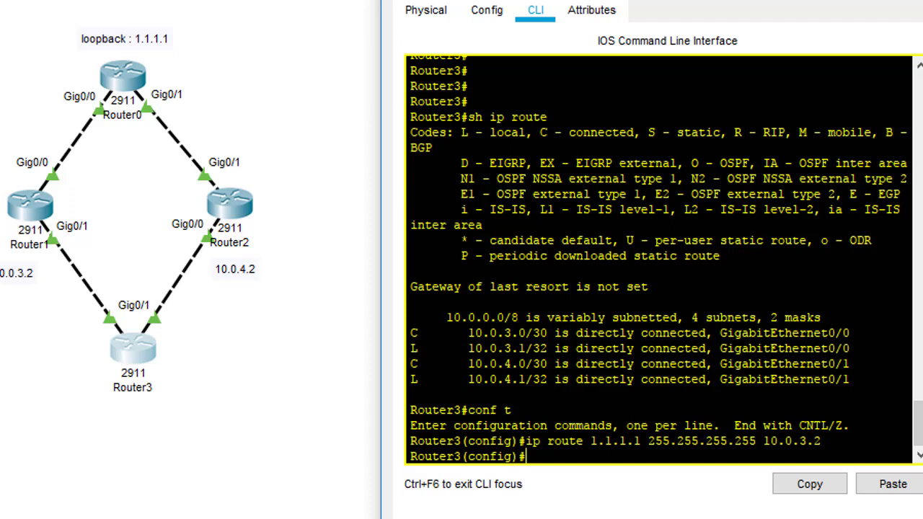
pyautogui.press('enter')
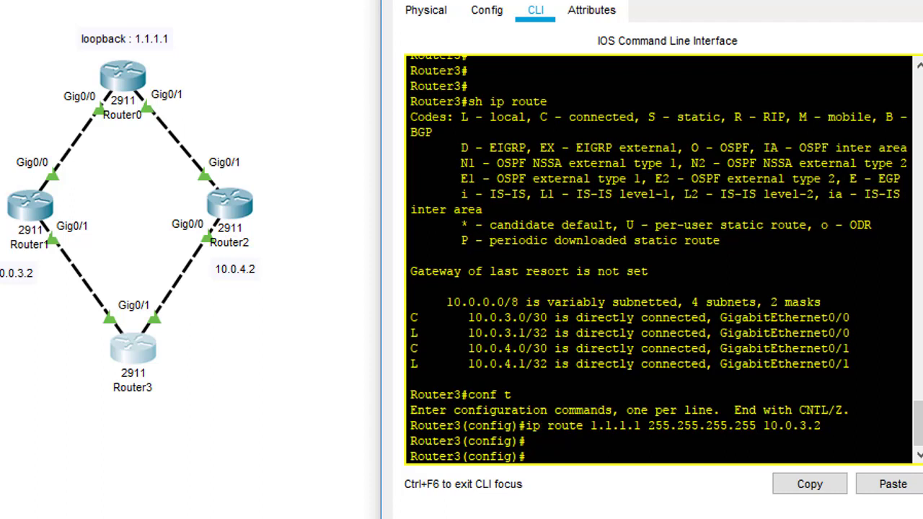
# Step: Add the backup route 1.1.1.1 255.255.255.255 via 10.0.4.2 with distance 10, then end config mode
pyautogui.write('ip route 1.1.1.1')
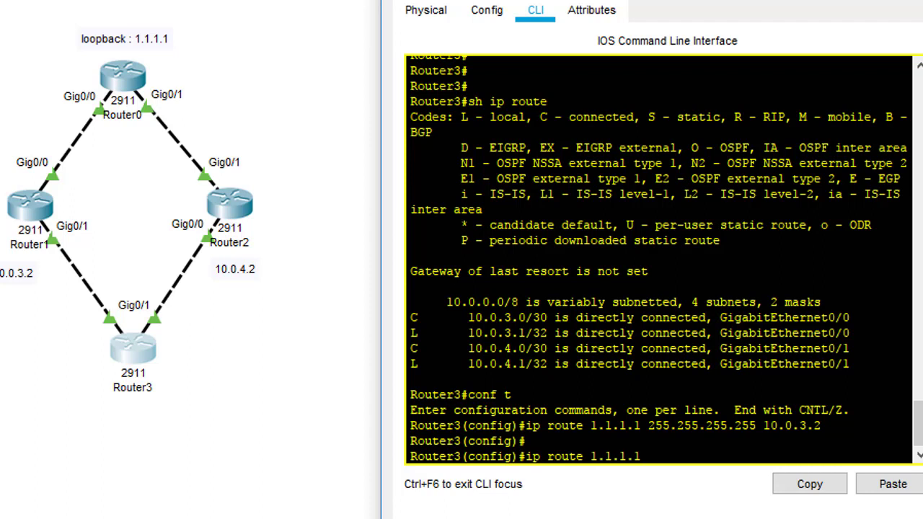
pyautogui.write('255.255.255.255')
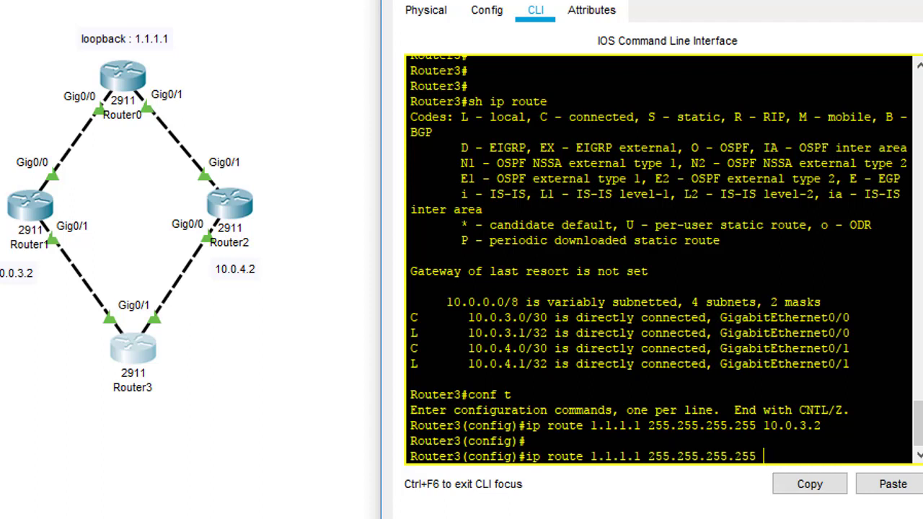
pyautogui.write('10.0')
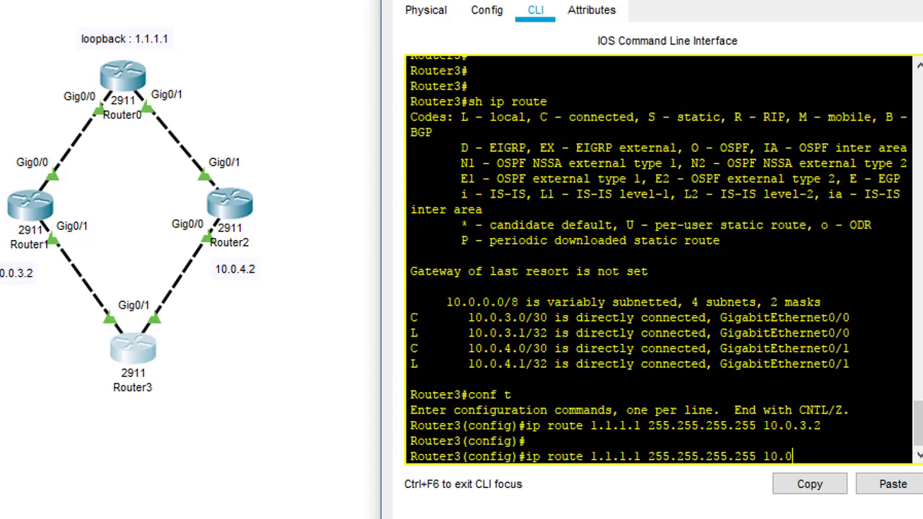
pyautogui.write('.4.2')
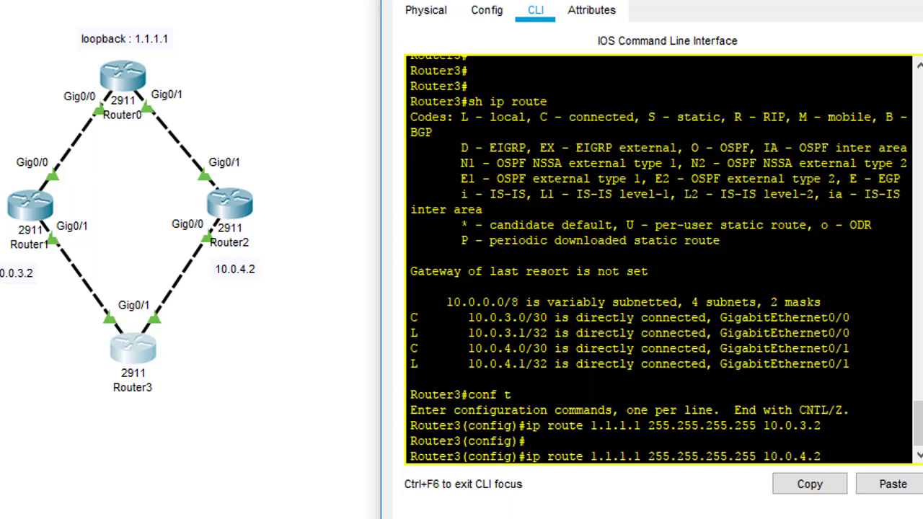
pyautogui.write('10')
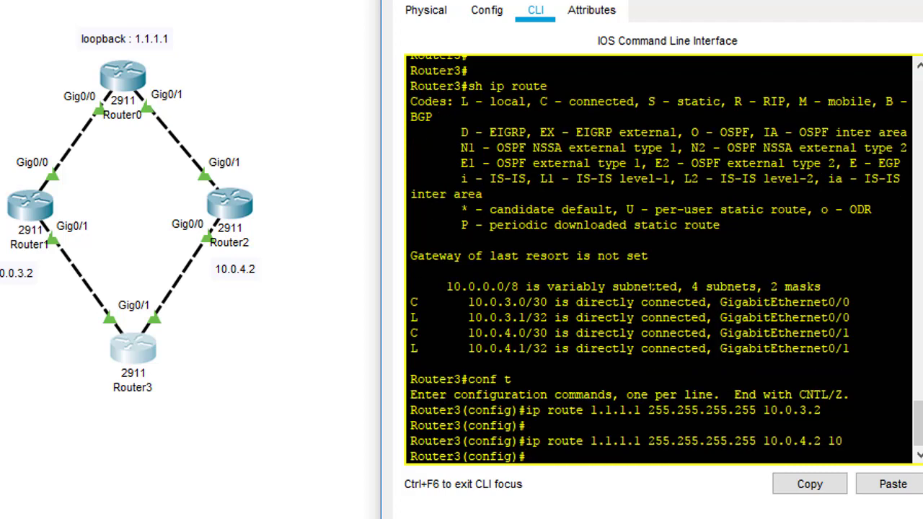
pyautogui.write('end')
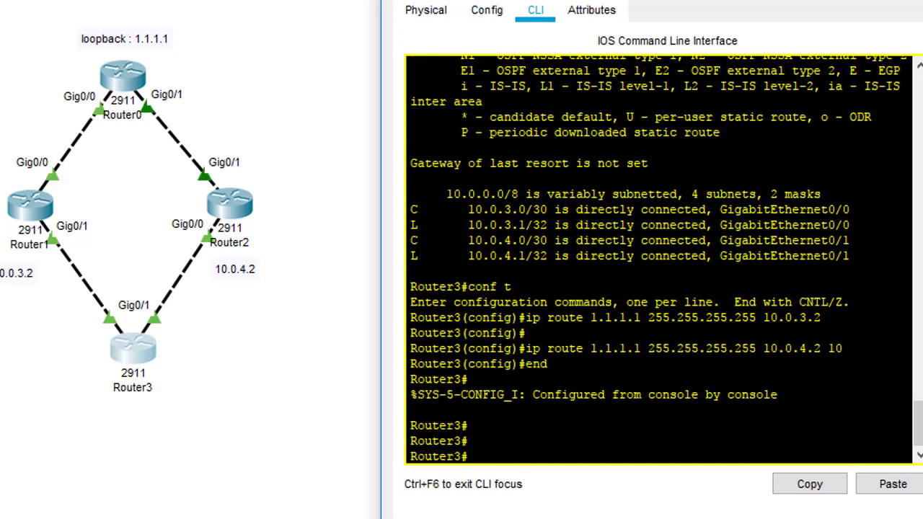
# Step: Show Router3's routing table listing 1.1.1.1/32 [1/0] via 10.0.3.2
pyautogui.write('sh ip route')
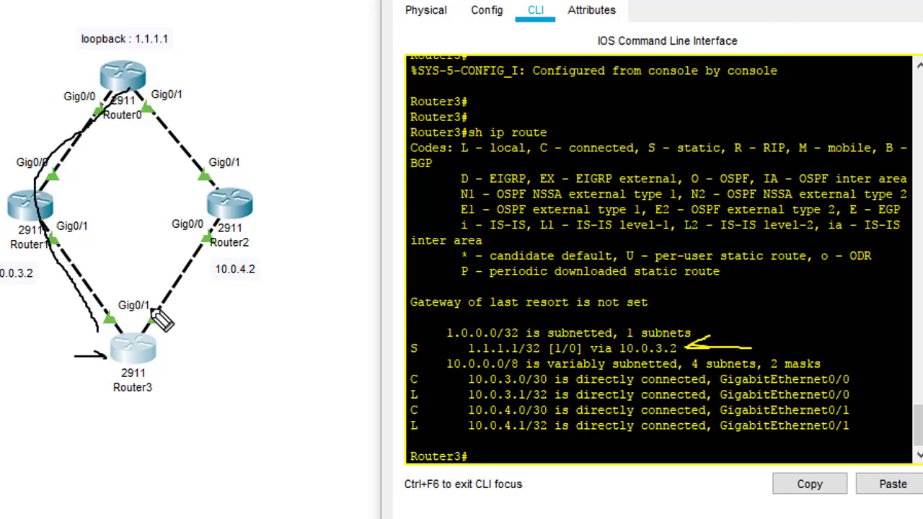
pyautogui.moveTo(130, 303)
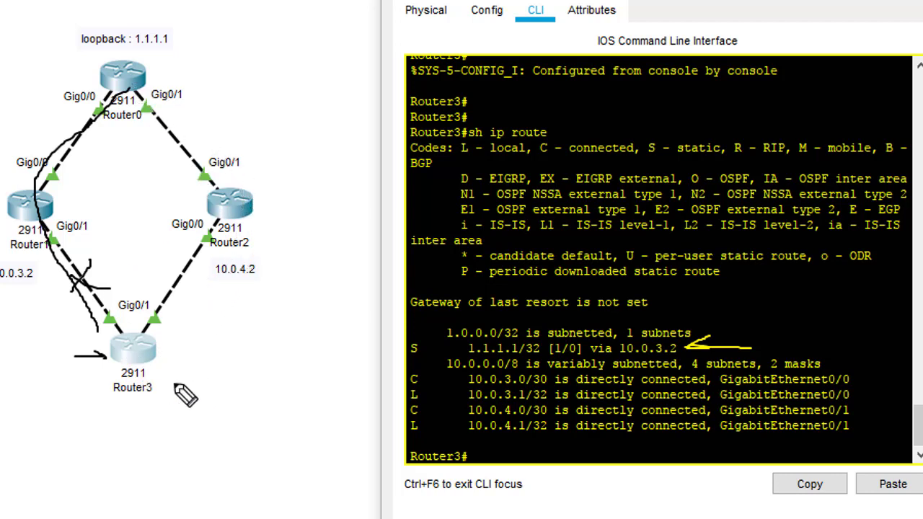
pyautogui.moveTo(123, 101)
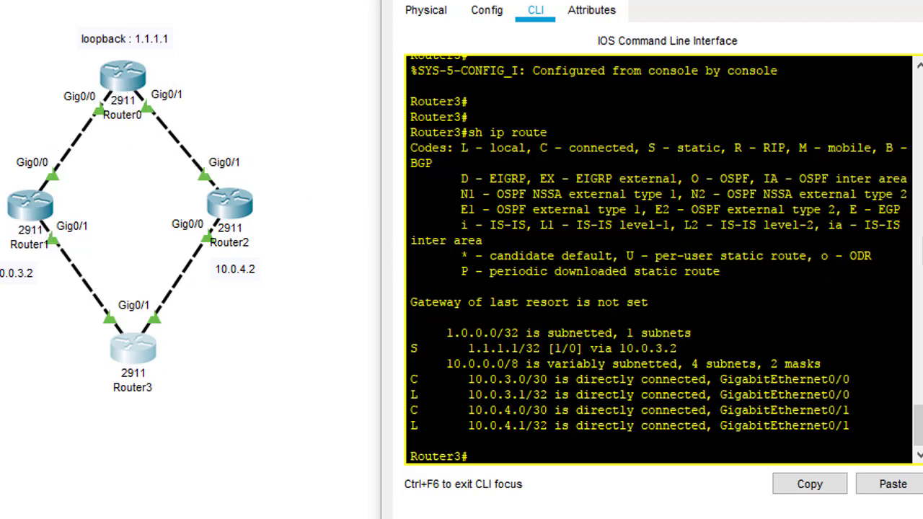
# Step: Trace 1.1.1.1 from Router3, seeing hops 10.0.3.2 then 10.0.1.1
pyautogui.write('trace')
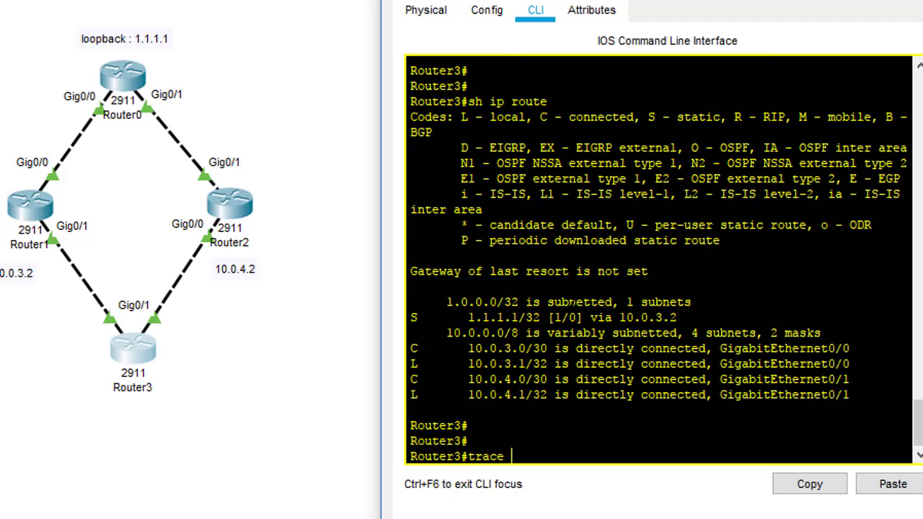
pyautogui.write("1.1.1.1'")
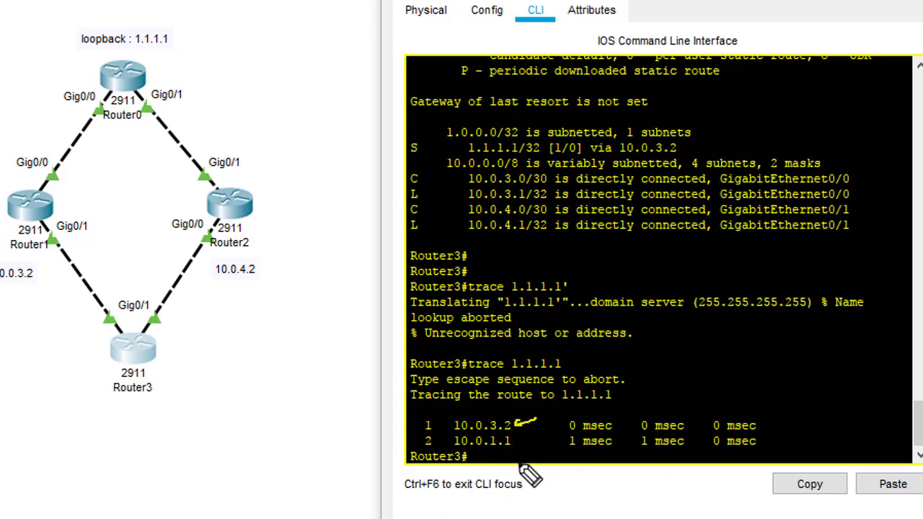
pyautogui.moveTo(540, 476)
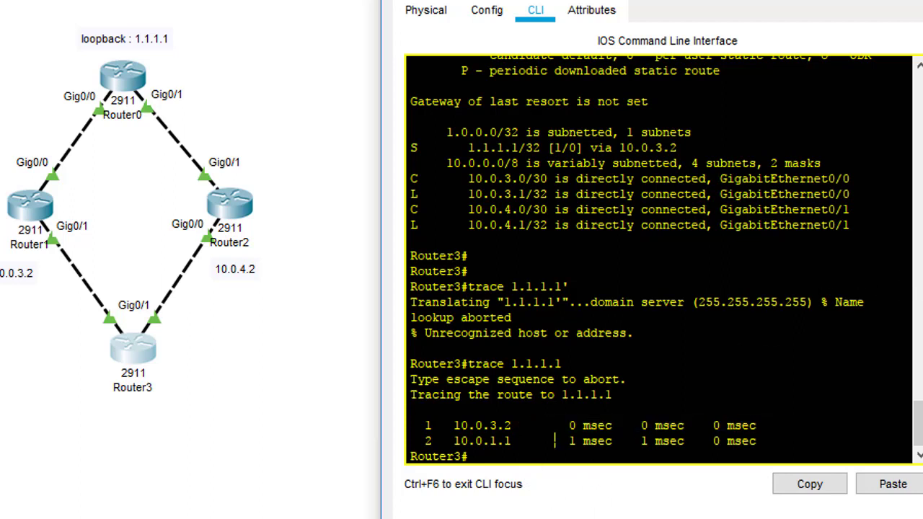
# Step: Shut down Router3's interface g0/0 in config mode and return to exec mode
pyautogui.write('conf t')
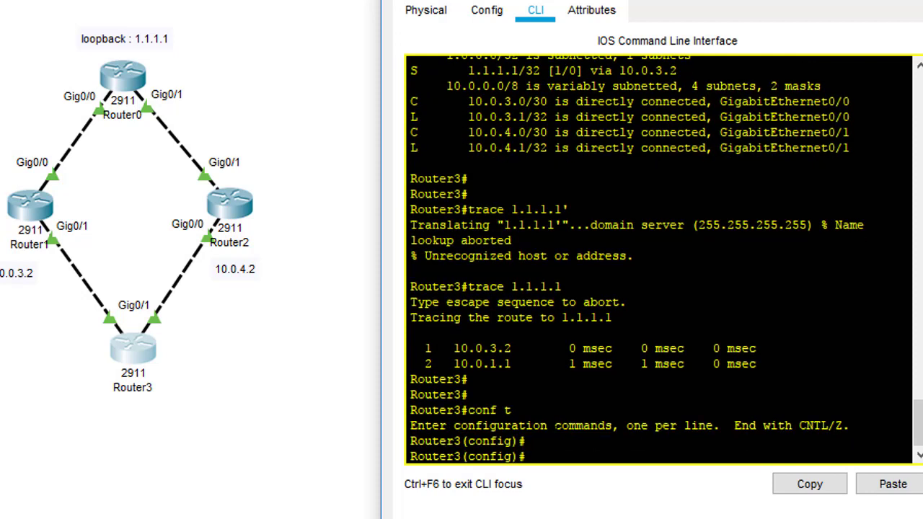
pyautogui.write('int g0/0')
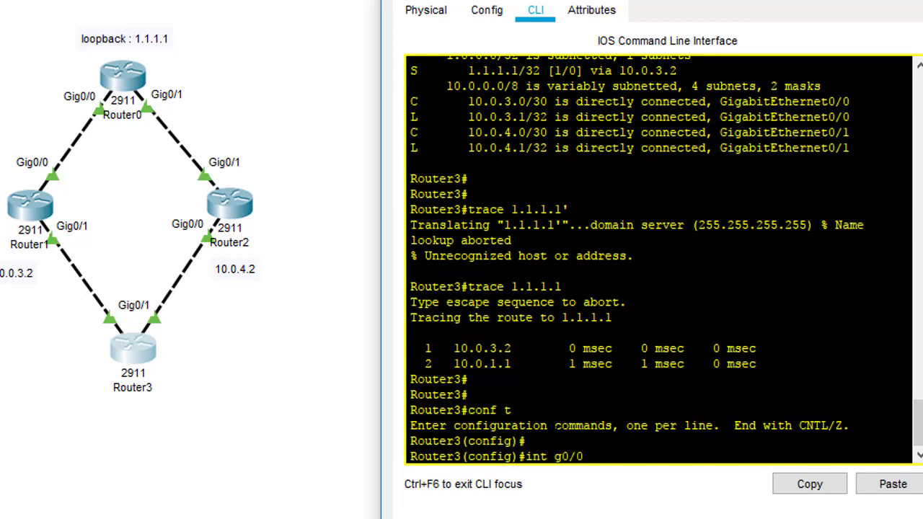
pyautogui.write('no sh')
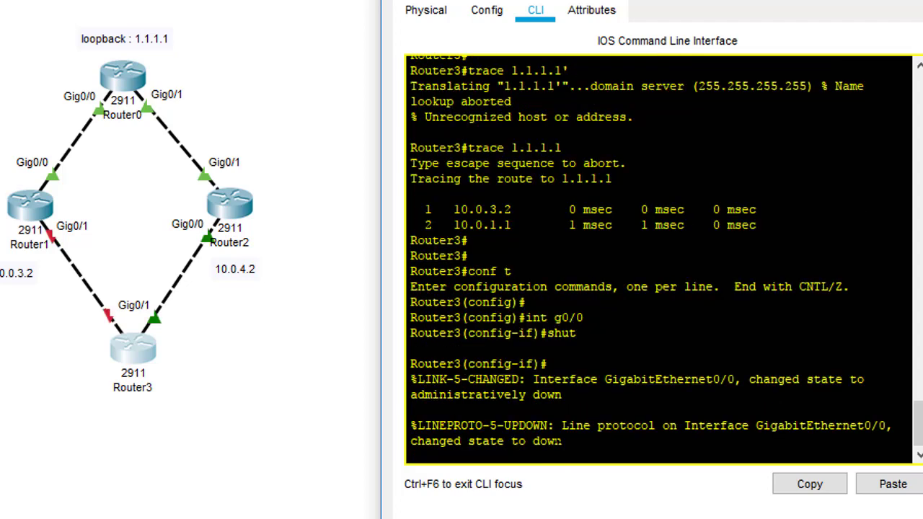
pyautogui.write('end')
pyautogui.write('sh ip route')
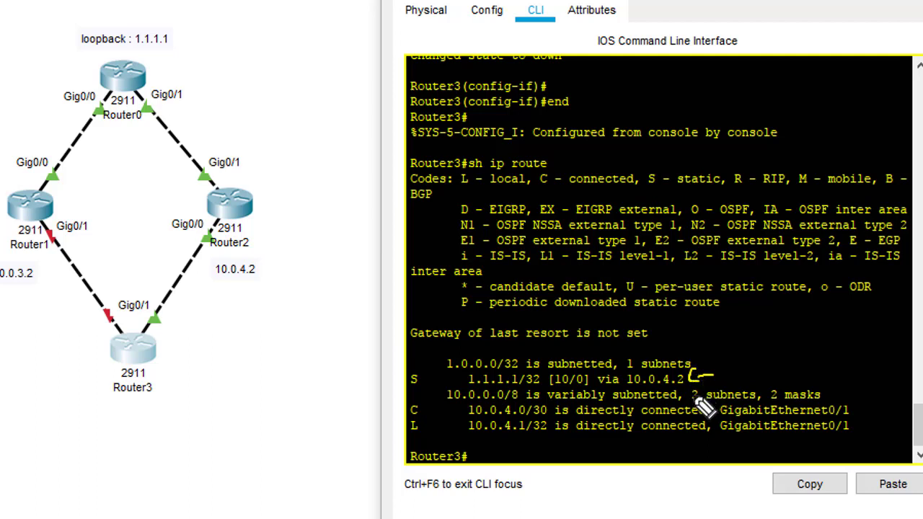
pyautogui.moveTo(733, 395)
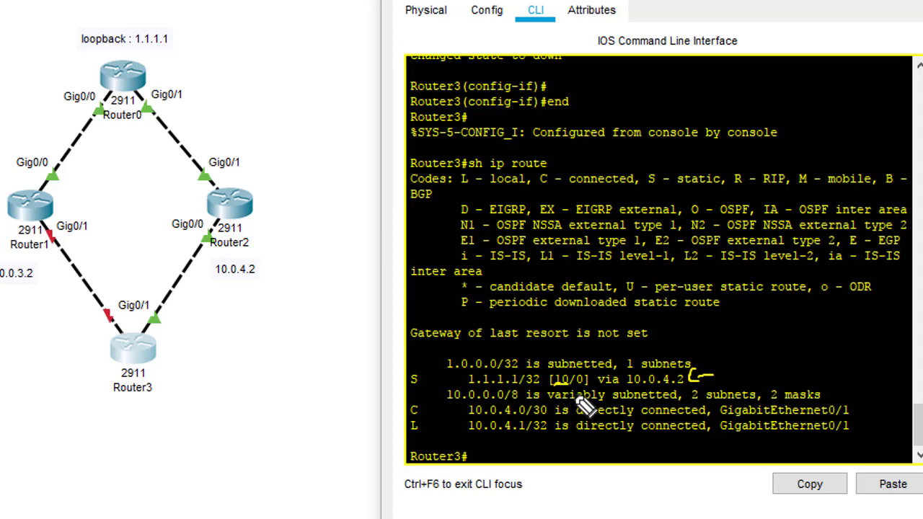
pyautogui.moveTo(588, 421)
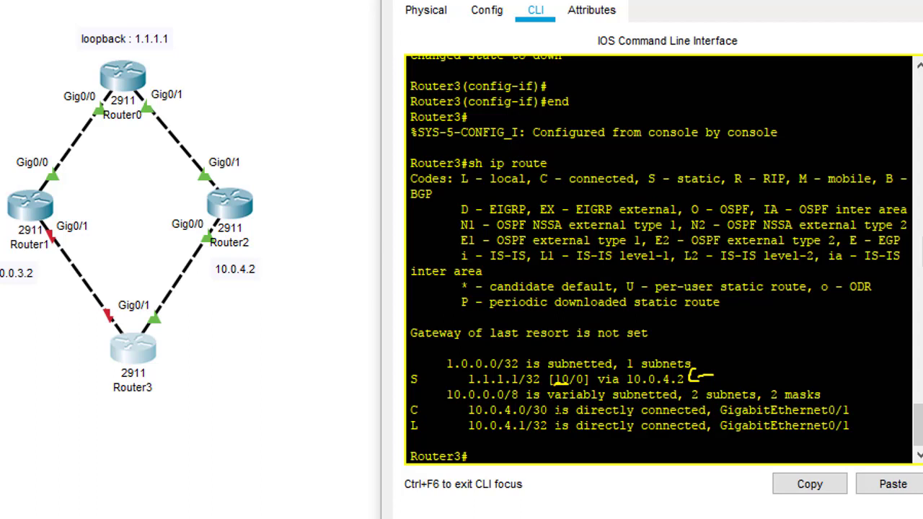
# Step: Trace 1.1.1.1 again, confirming the path via 10.0.4.2 then 10.0.2.1 through Router2
pyautogui.write('trace 1.1.1.1')
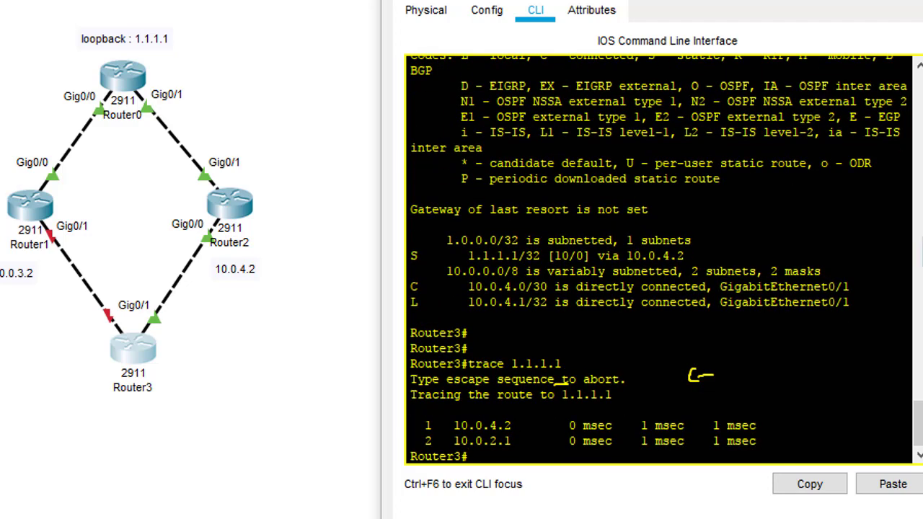
pyautogui.moveTo(454, 436)
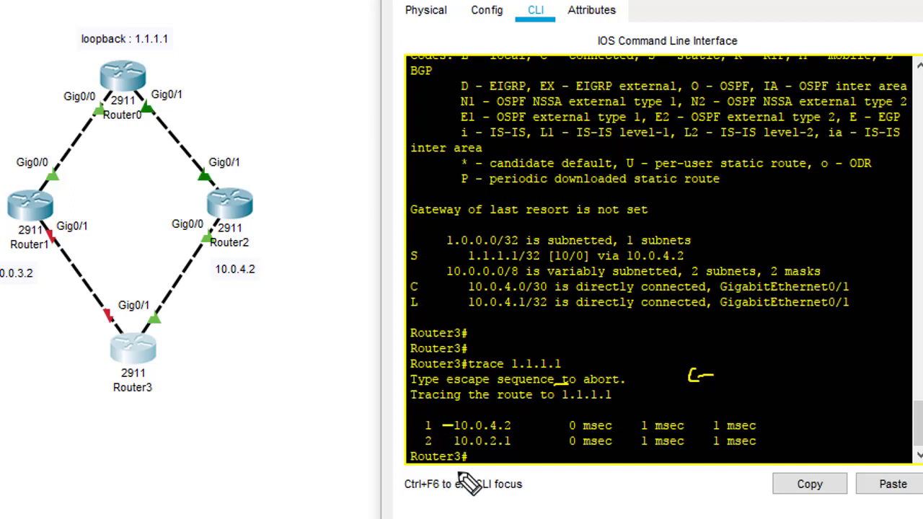
pyautogui.moveTo(166, 363)
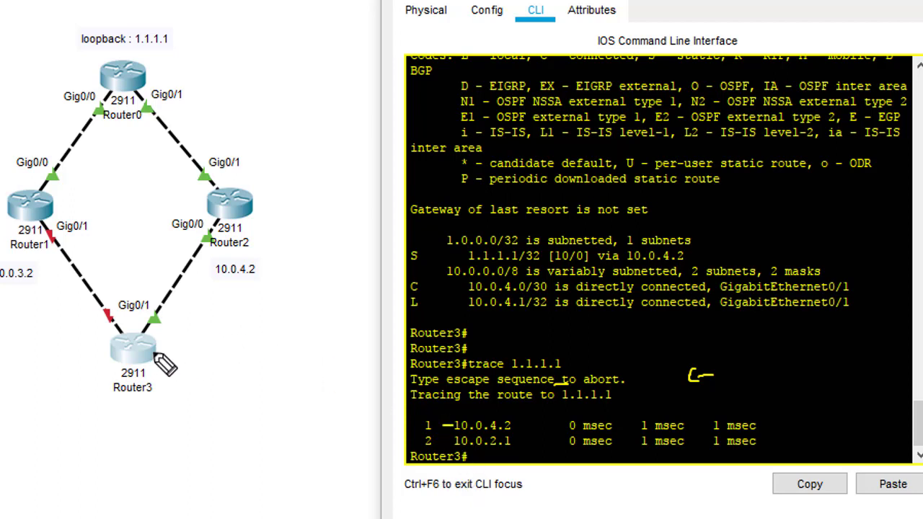
pyautogui.moveTo(164, 360); pyautogui.dragTo(248, 219)
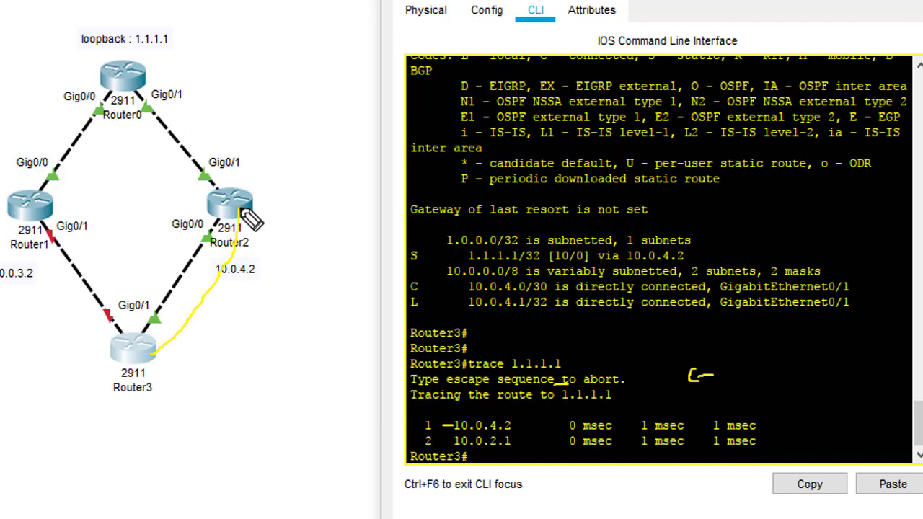